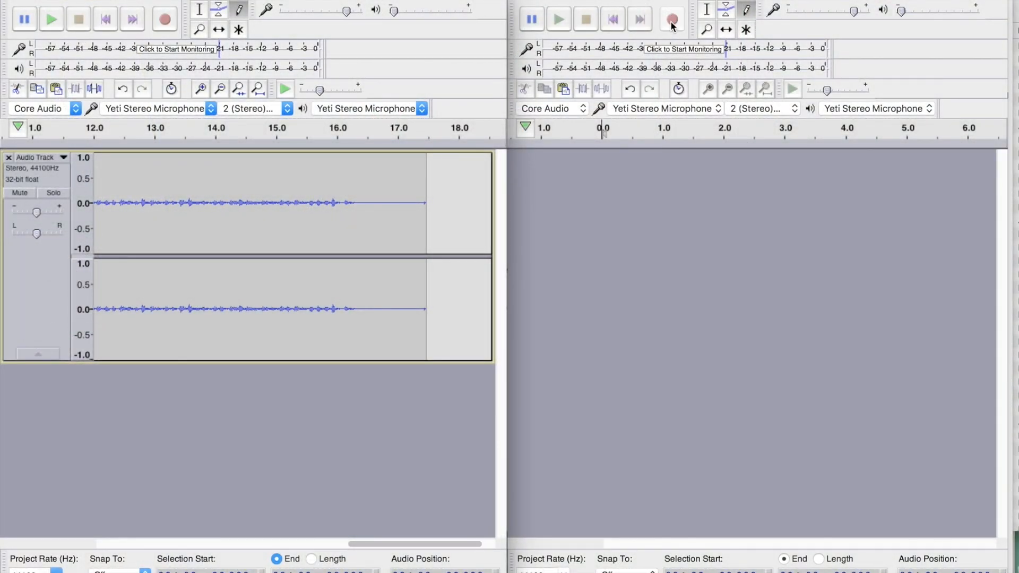
- Record an 18-second stereo microphone take into the empty right-hand project and stop it
{"action": "left_click", "coordinate": [674, 18]}
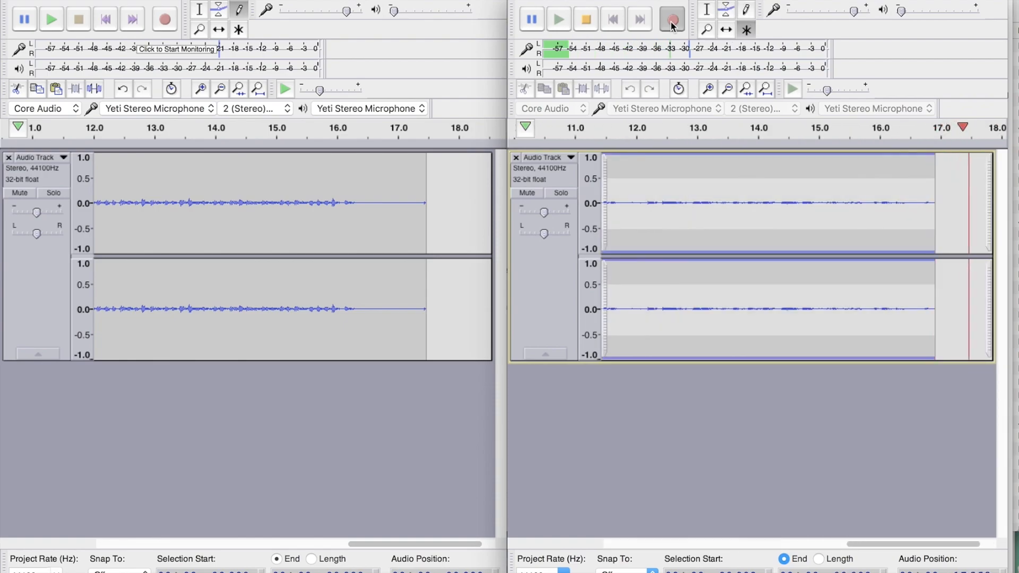
{"action": "left_click", "coordinate": [584, 19]}
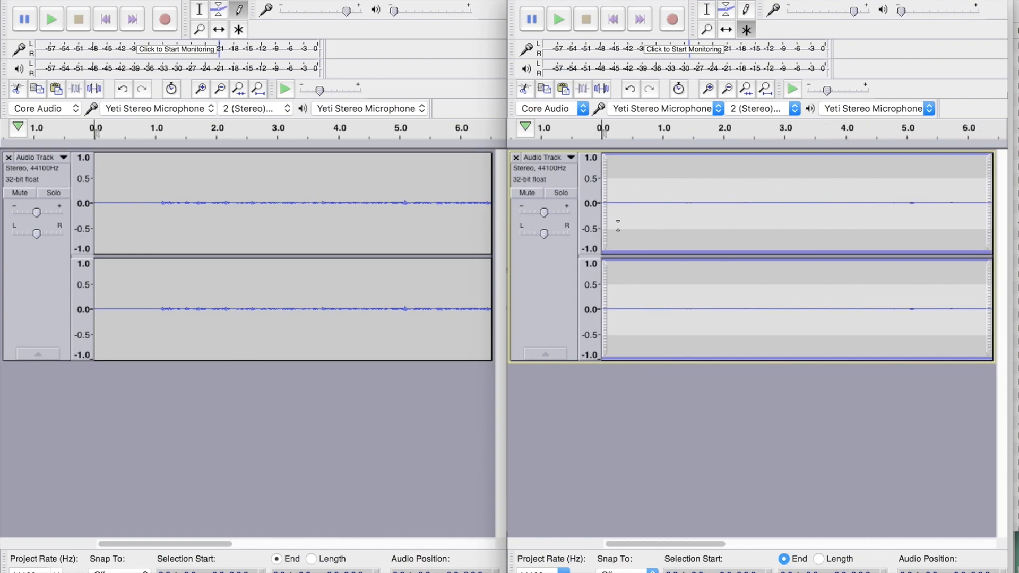
{"action": "mouse_move", "coordinate": [462, 220]}
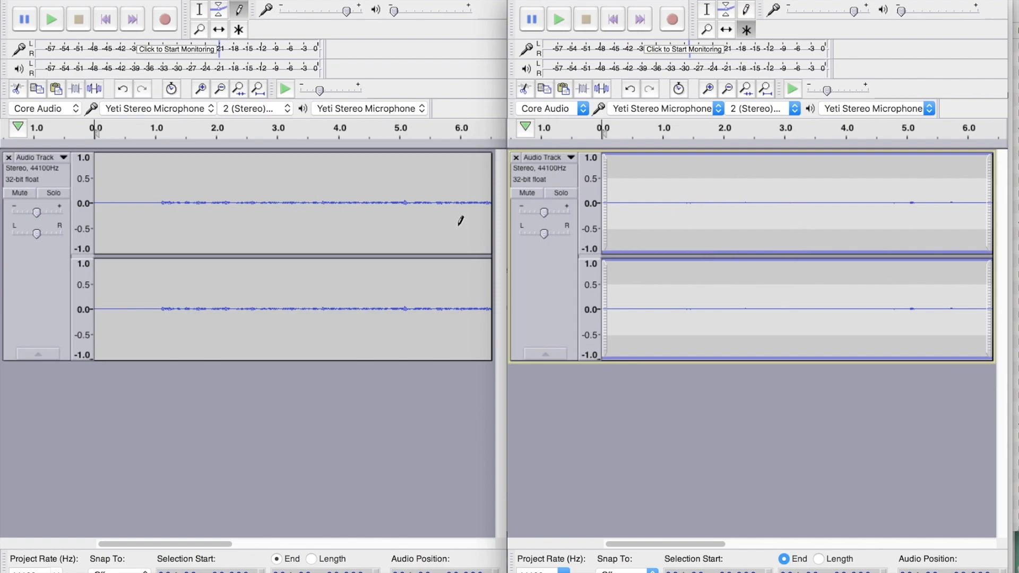